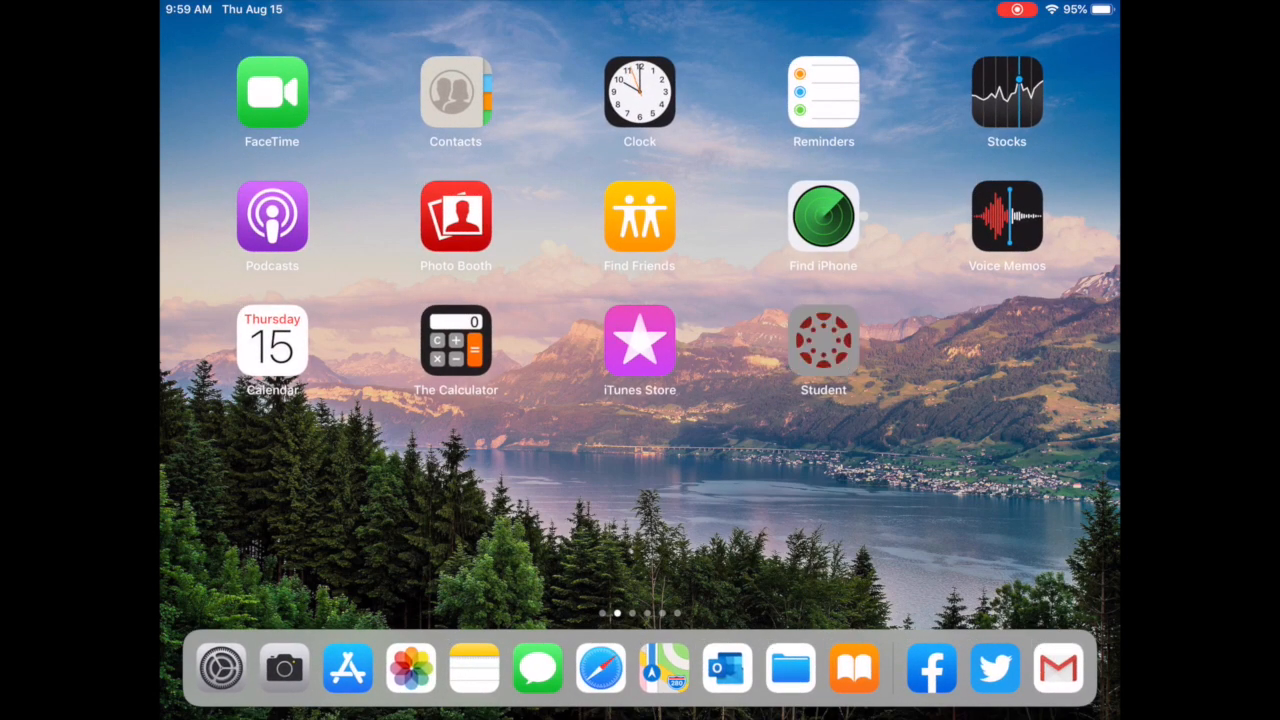
Step: Launch the Canvas Student app from the iPadOS Home Screen
{"action": "left_click", "coordinate": [824, 340]}
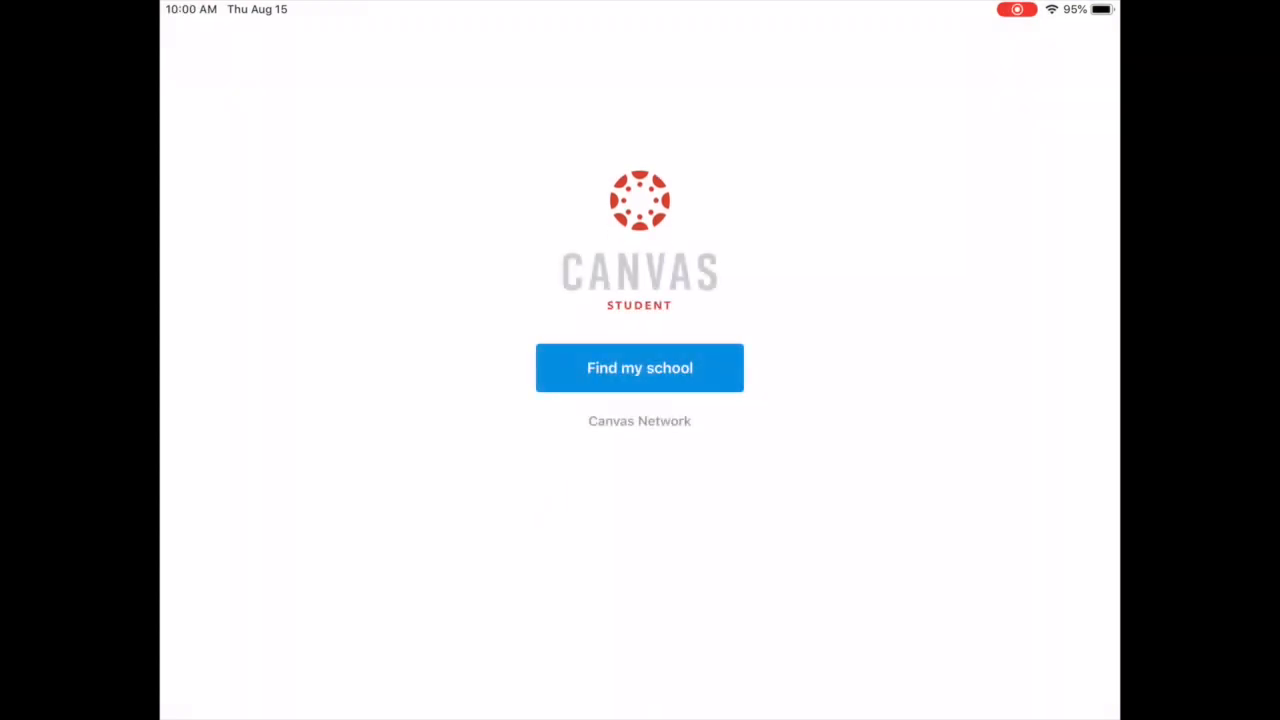
Step: Search 'north kan' and choose North Kansas City Schools, then enter username and password
{"action": "left_click", "coordinate": [640, 368]}
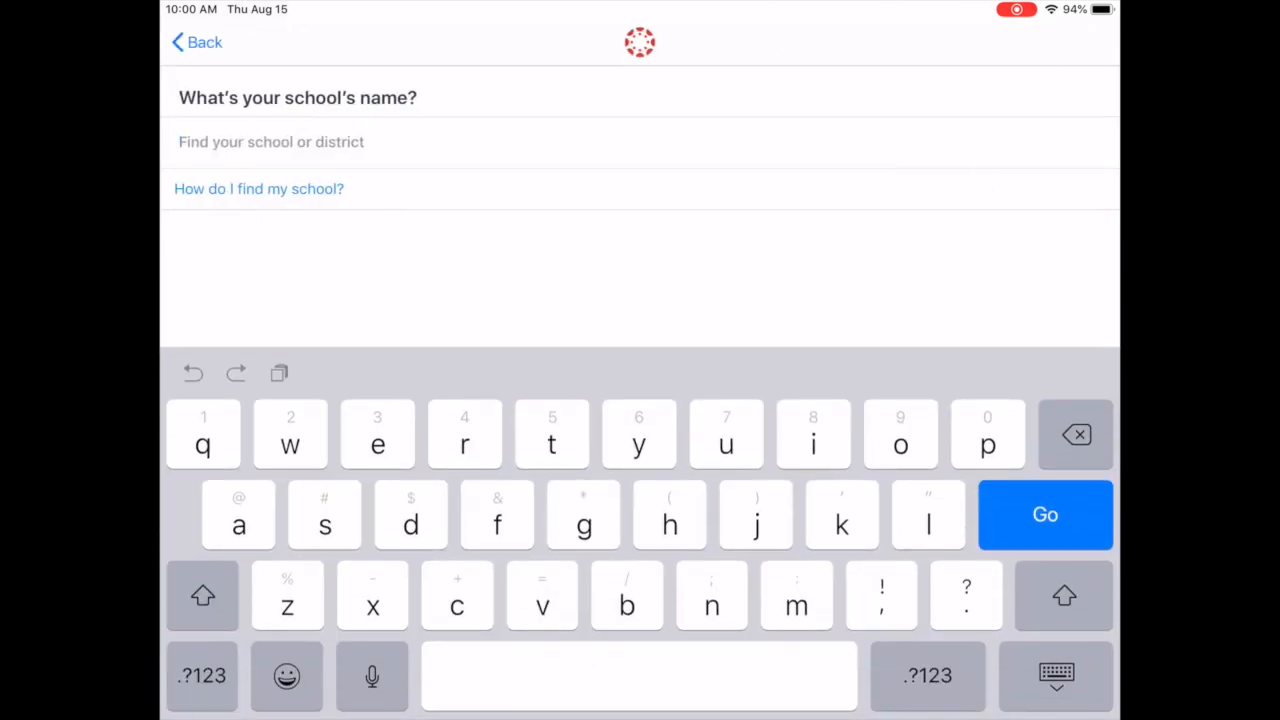
{"action": "type", "text": "north"}
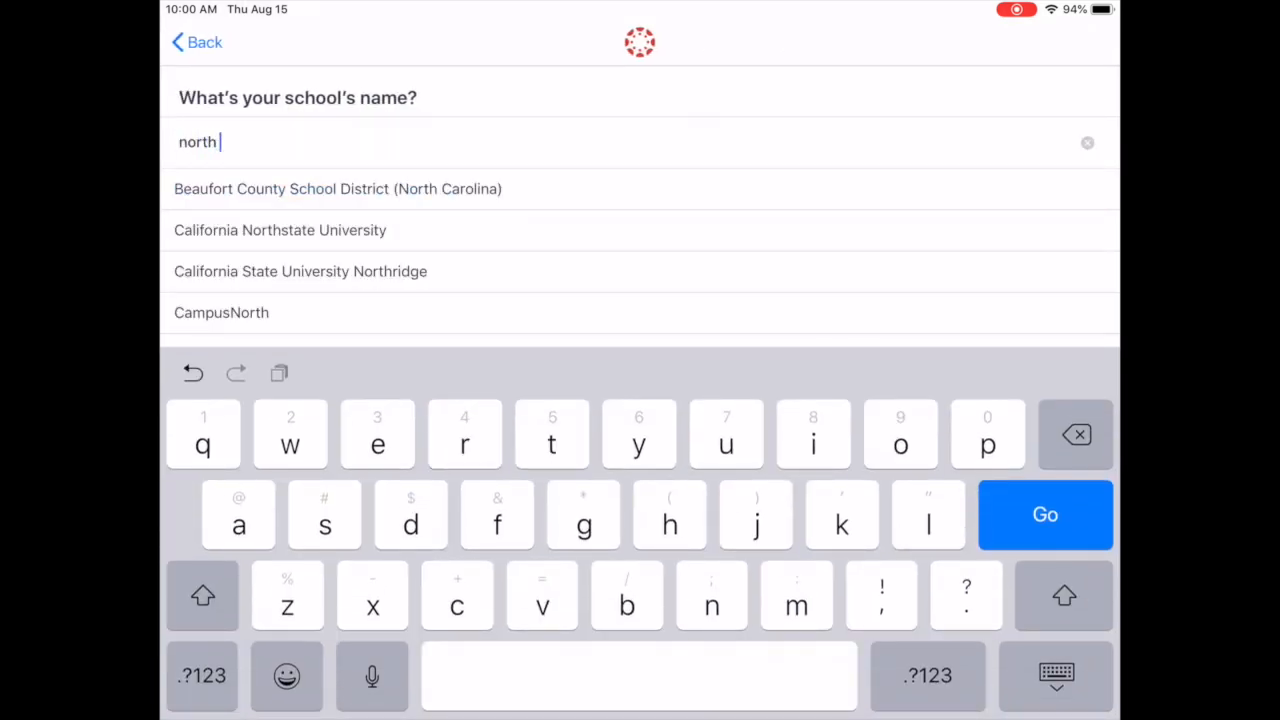
{"action": "type", "text": "kan"}
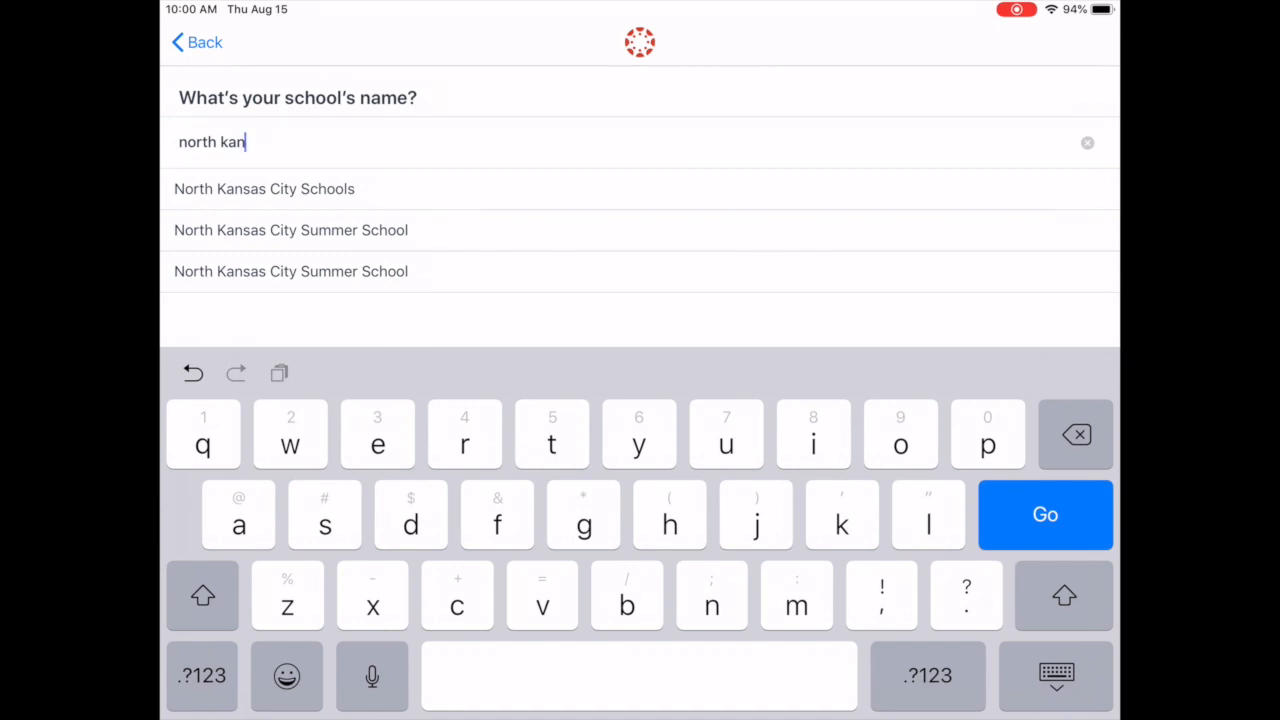
{"action": "left_click", "coordinate": [264, 188]}
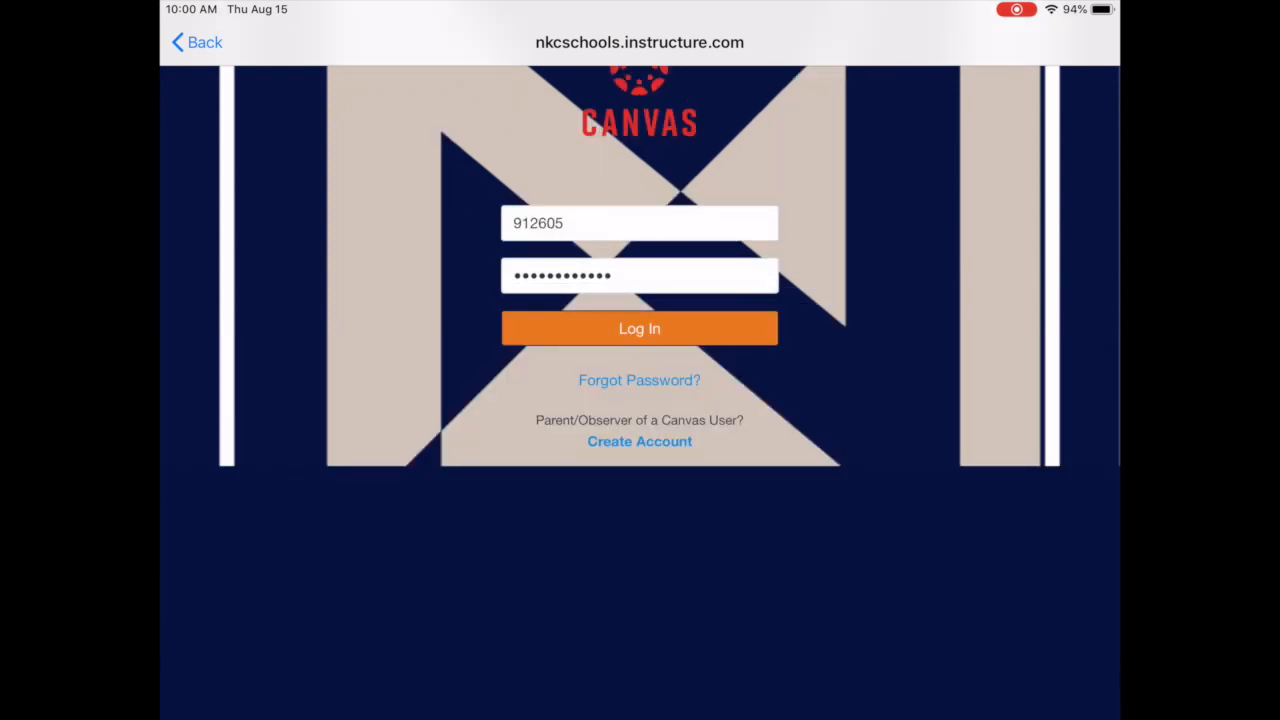
Step: Sign in to reach the Dashboard listing five courses
{"action": "left_click", "coordinate": [640, 328]}
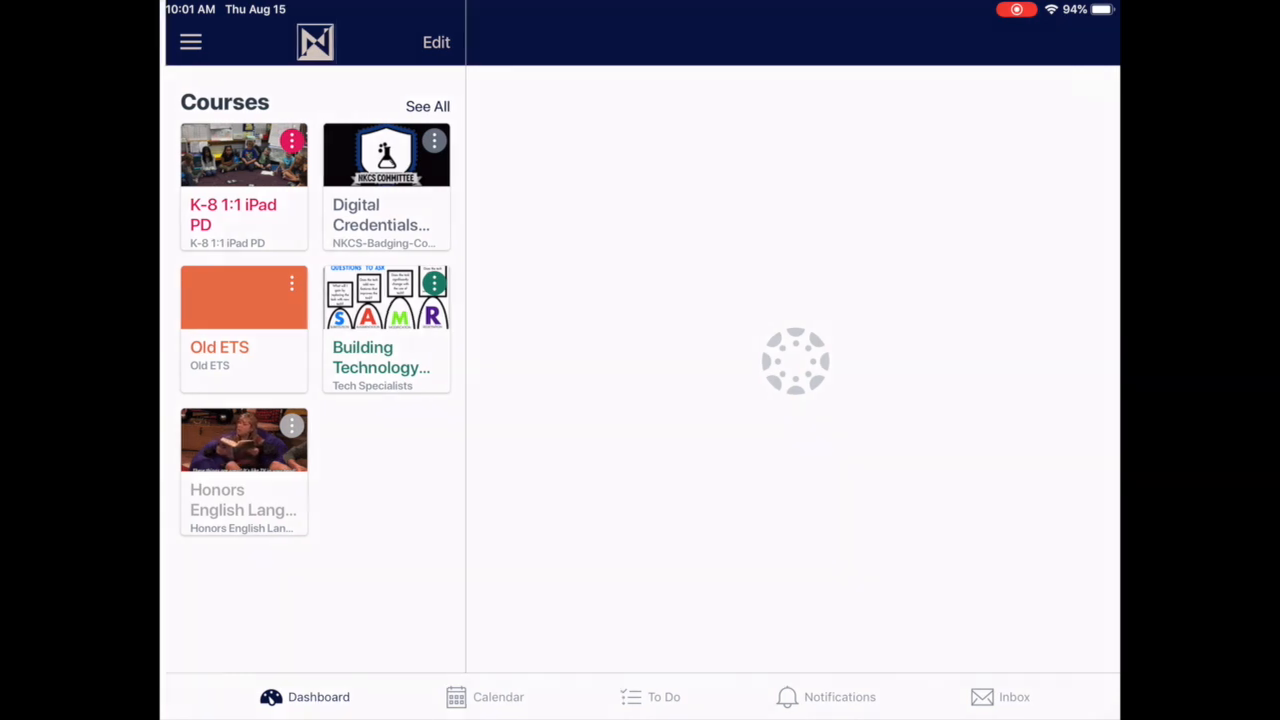
Step: Reach Notification Preferences through the account menu's Settings panel
{"action": "left_click", "coordinate": [190, 42]}
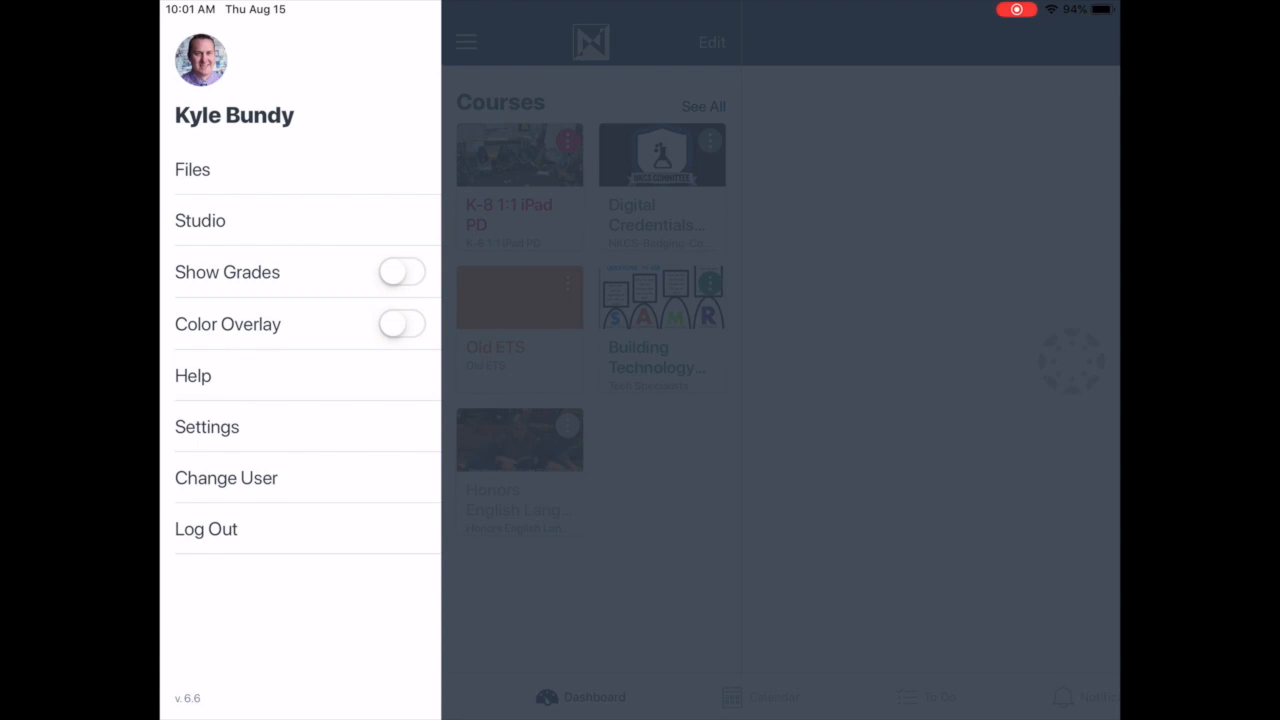
{"action": "left_click", "coordinate": [208, 426]}
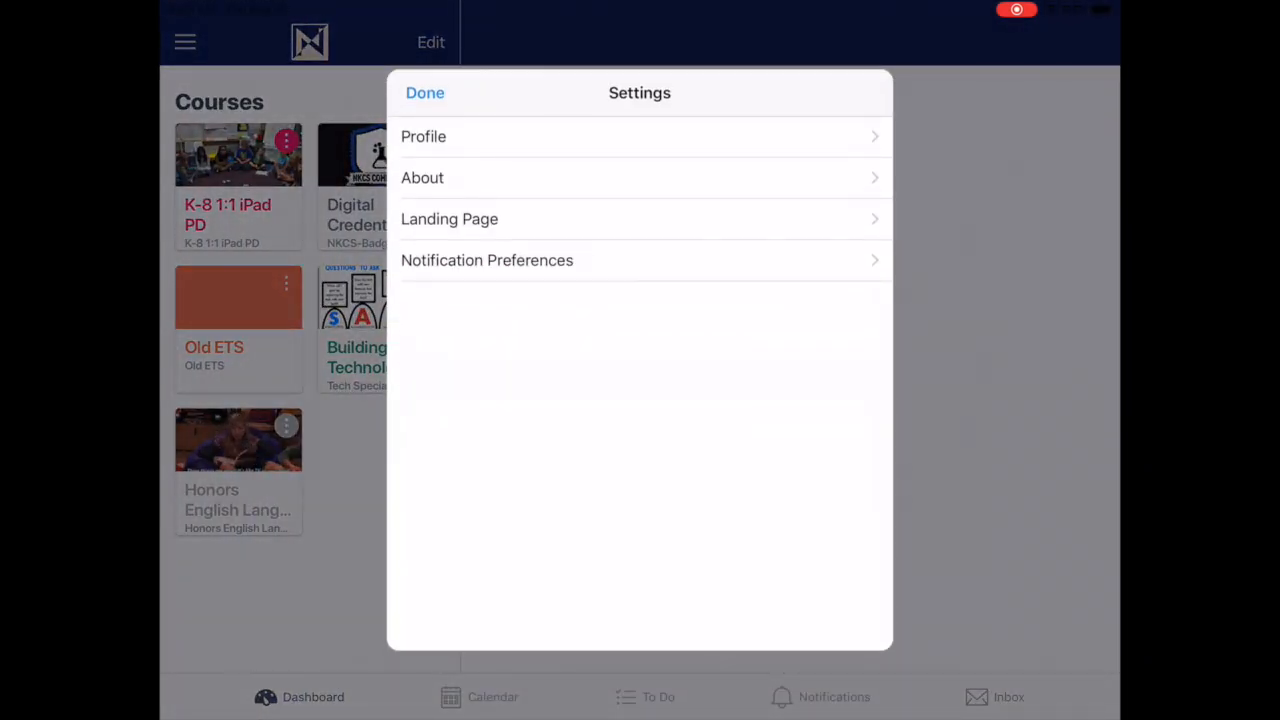
{"action": "left_click", "coordinate": [488, 260]}
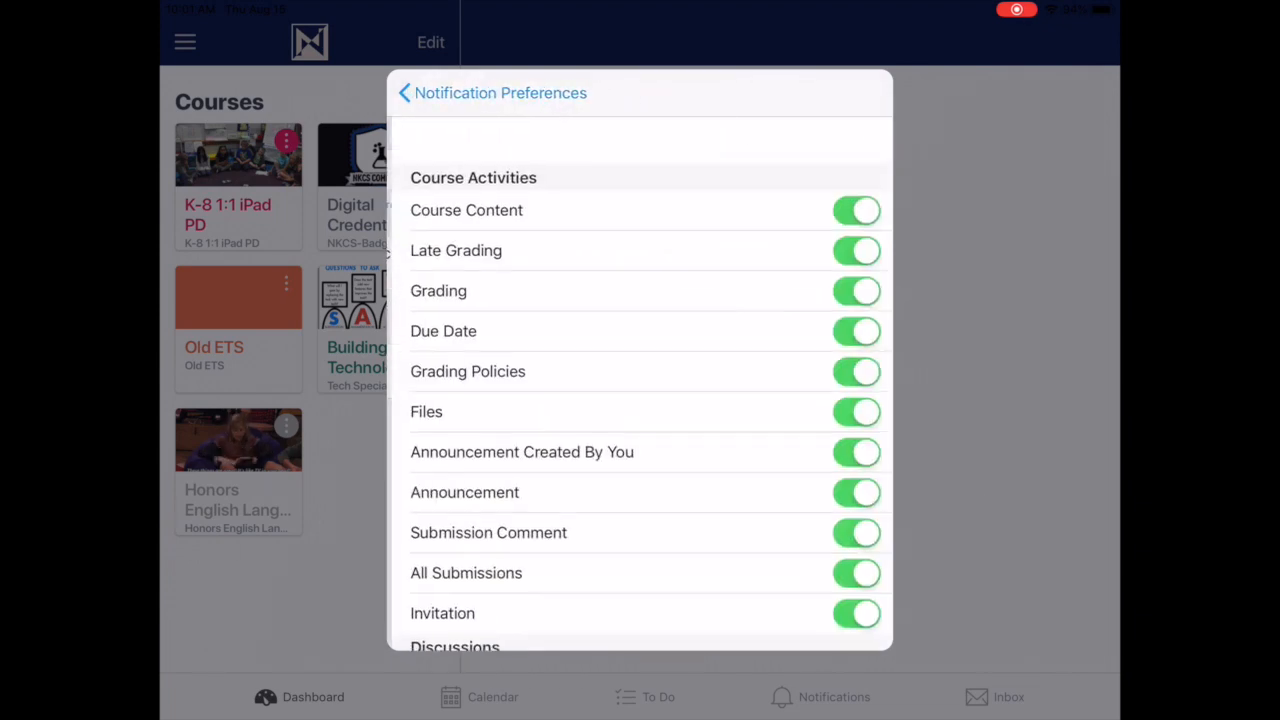
Step: Review all notification types (all switched on) and return to the Settings list
{"action": "scroll", "scroll_direction": "up", "scroll_amount": 3}
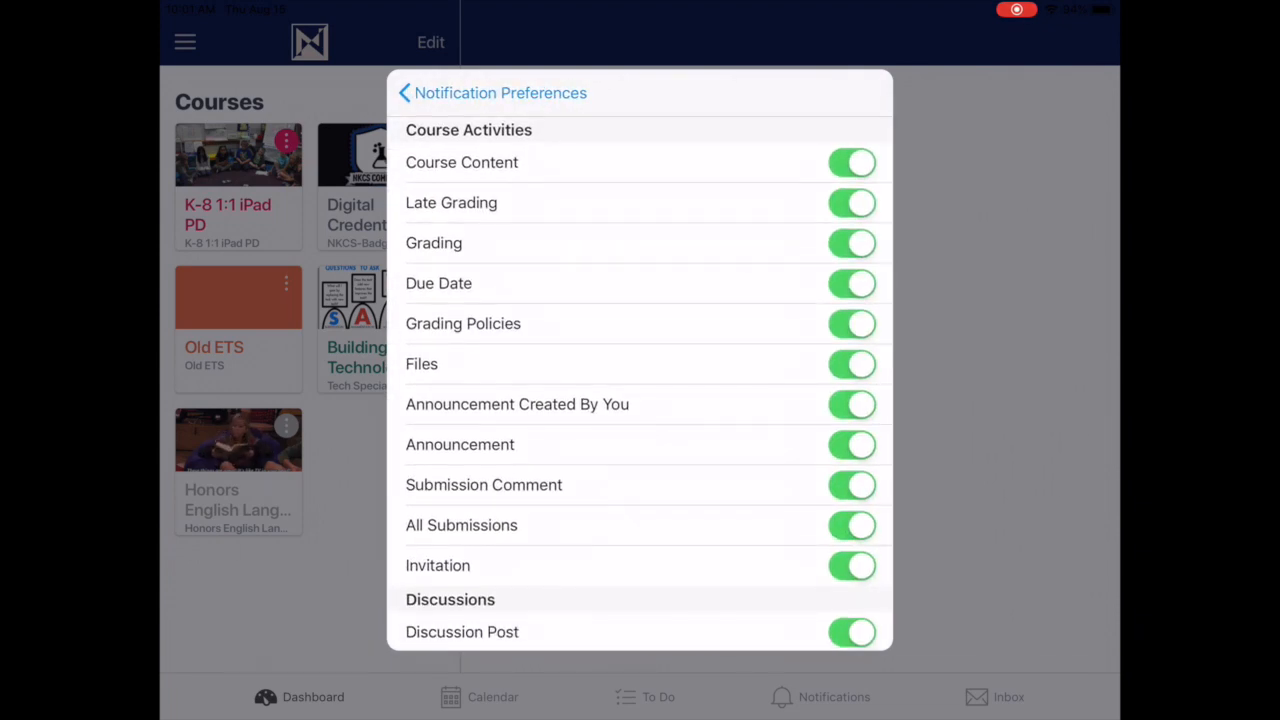
{"action": "scroll", "scroll_direction": "up", "scroll_amount": 3}
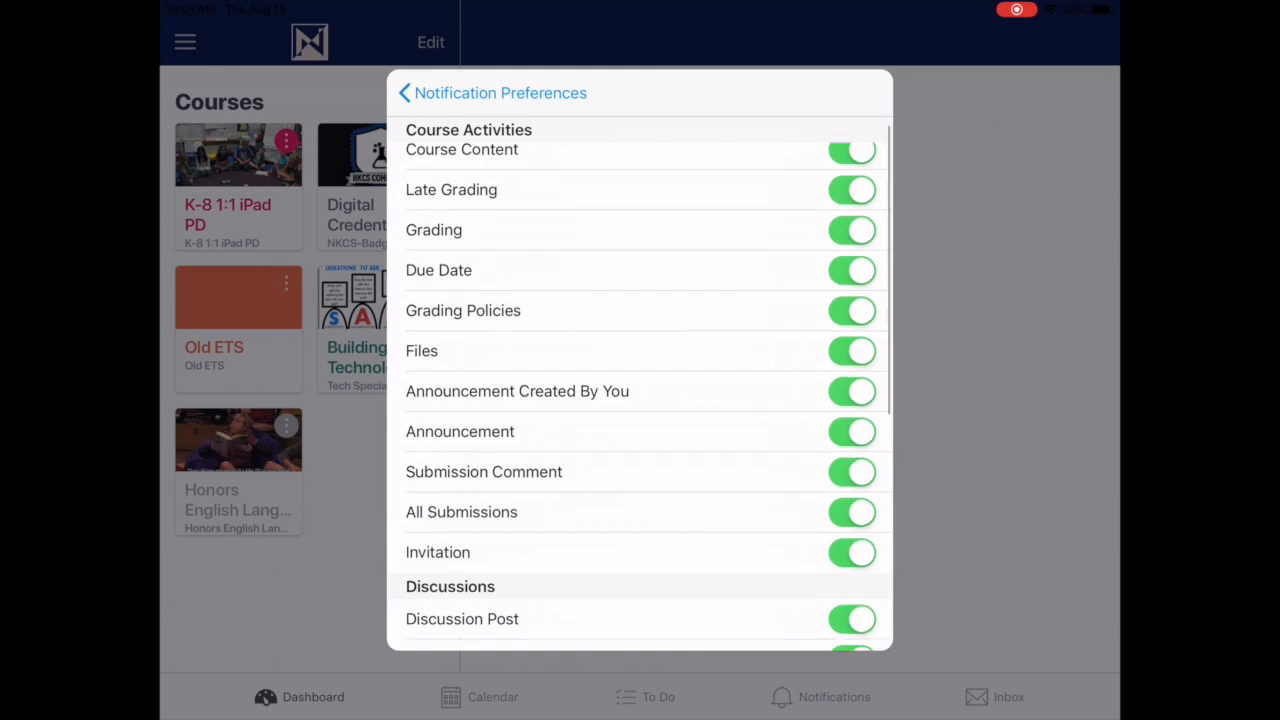
{"action": "scroll", "scroll_direction": "up", "scroll_amount": 3}
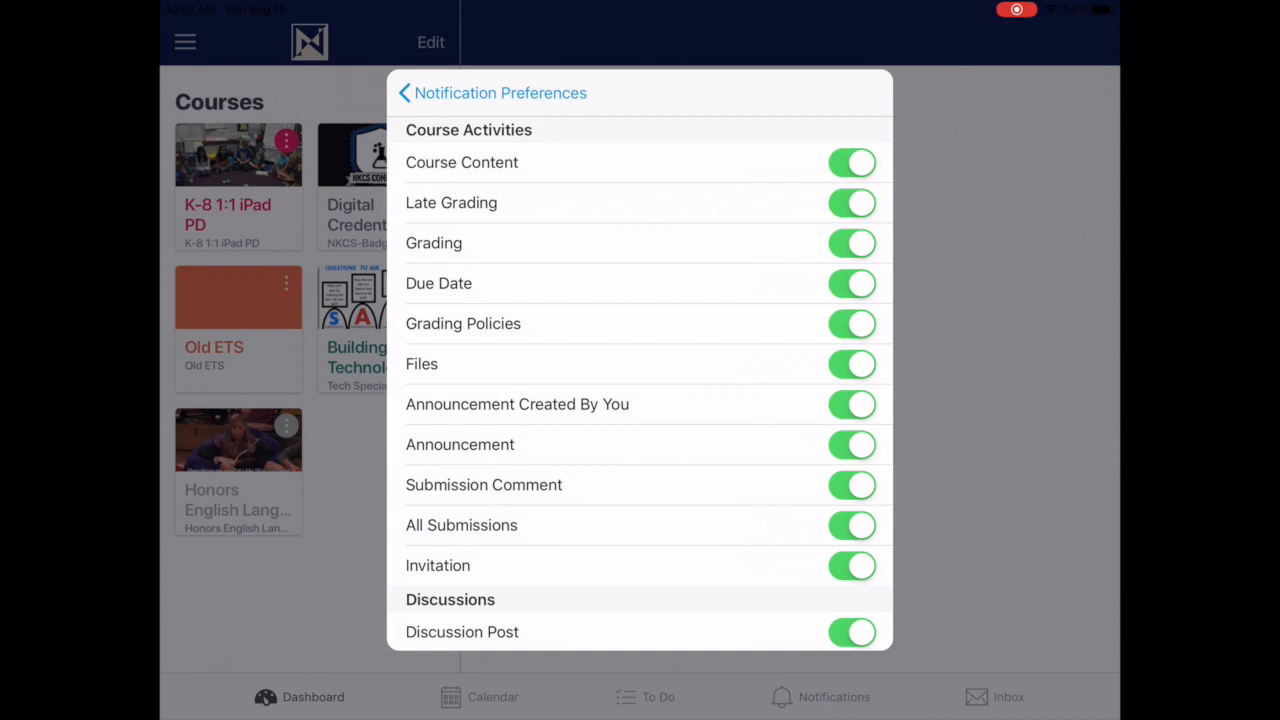
{"action": "scroll", "scroll_direction": "down", "scroll_amount": 3}
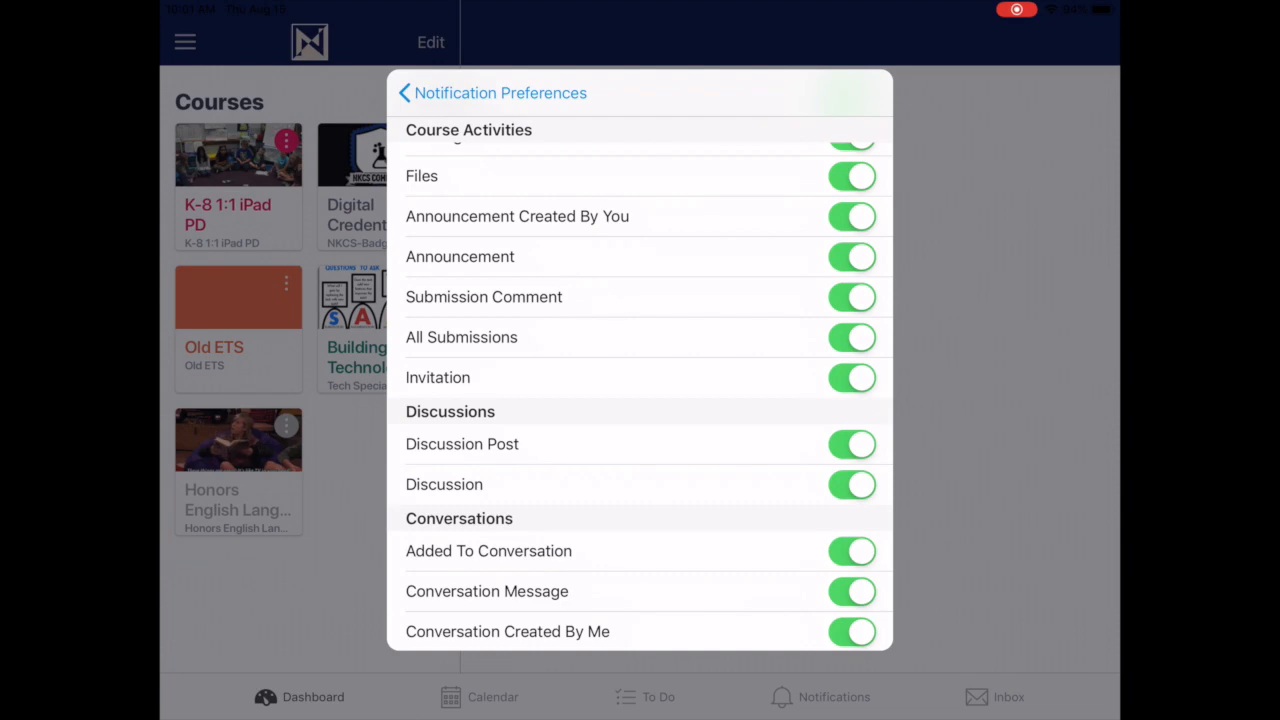
{"action": "left_click", "coordinate": [404, 92]}
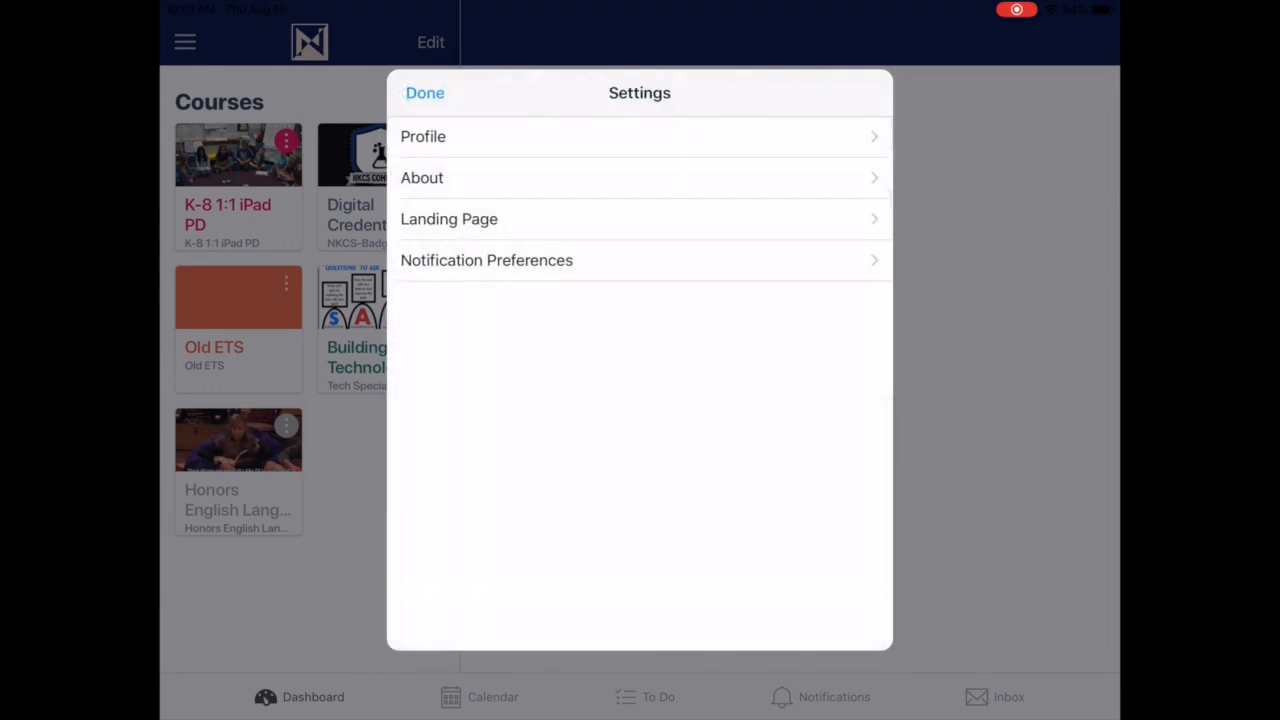
Step: Visit the Honors English course's Important Documents resources page and return to its welcome page
{"action": "left_click", "coordinate": [424, 92]}
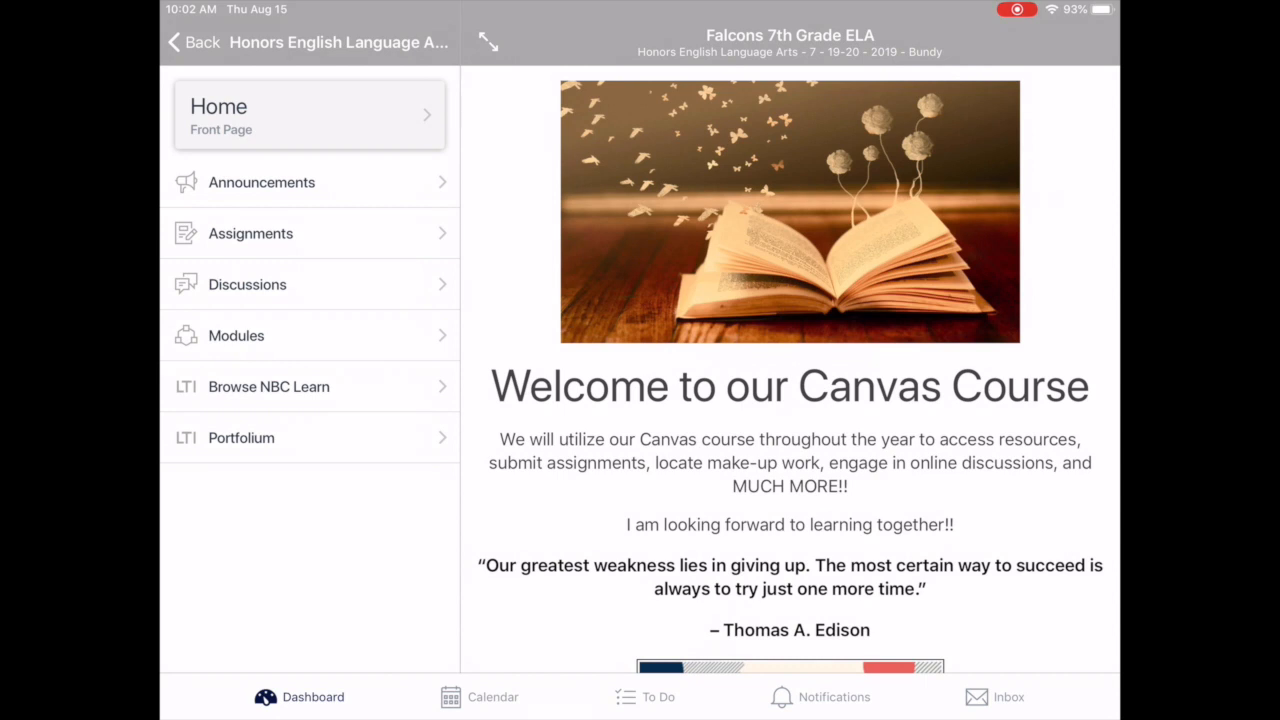
{"action": "scroll", "scroll_direction": "down", "scroll_amount": 3}
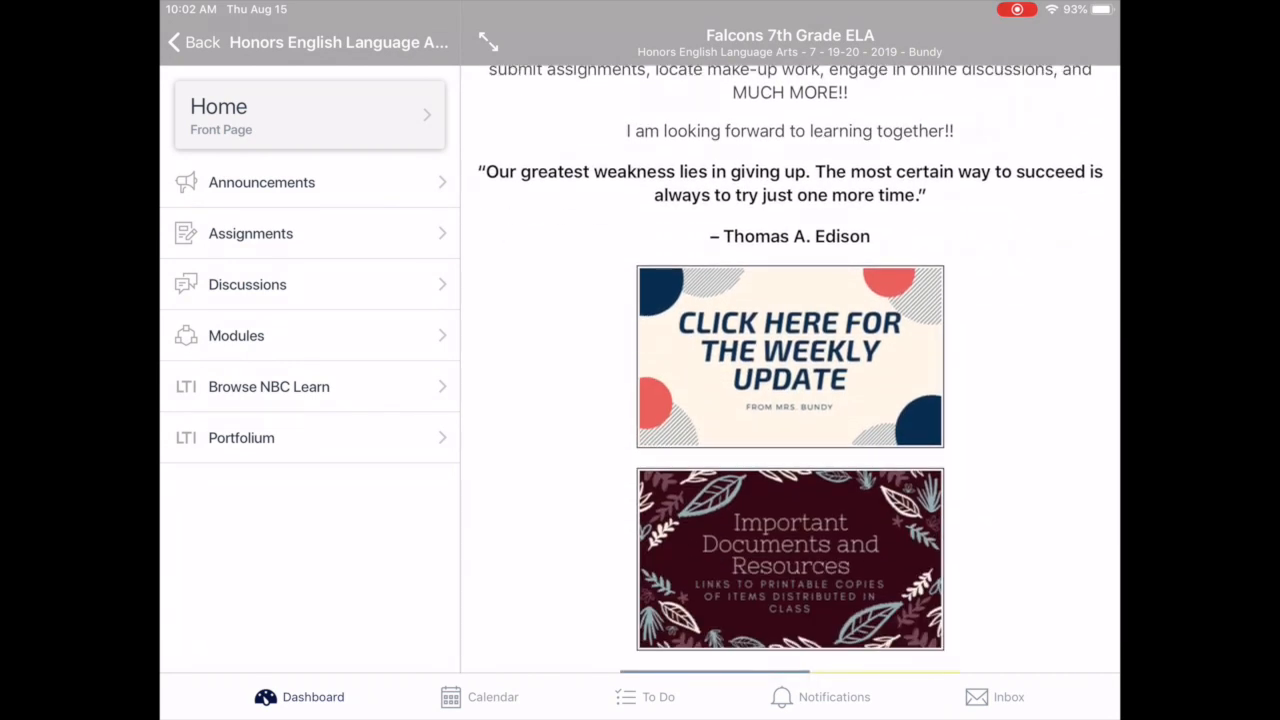
{"action": "scroll", "scroll_direction": "up", "scroll_amount": 3}
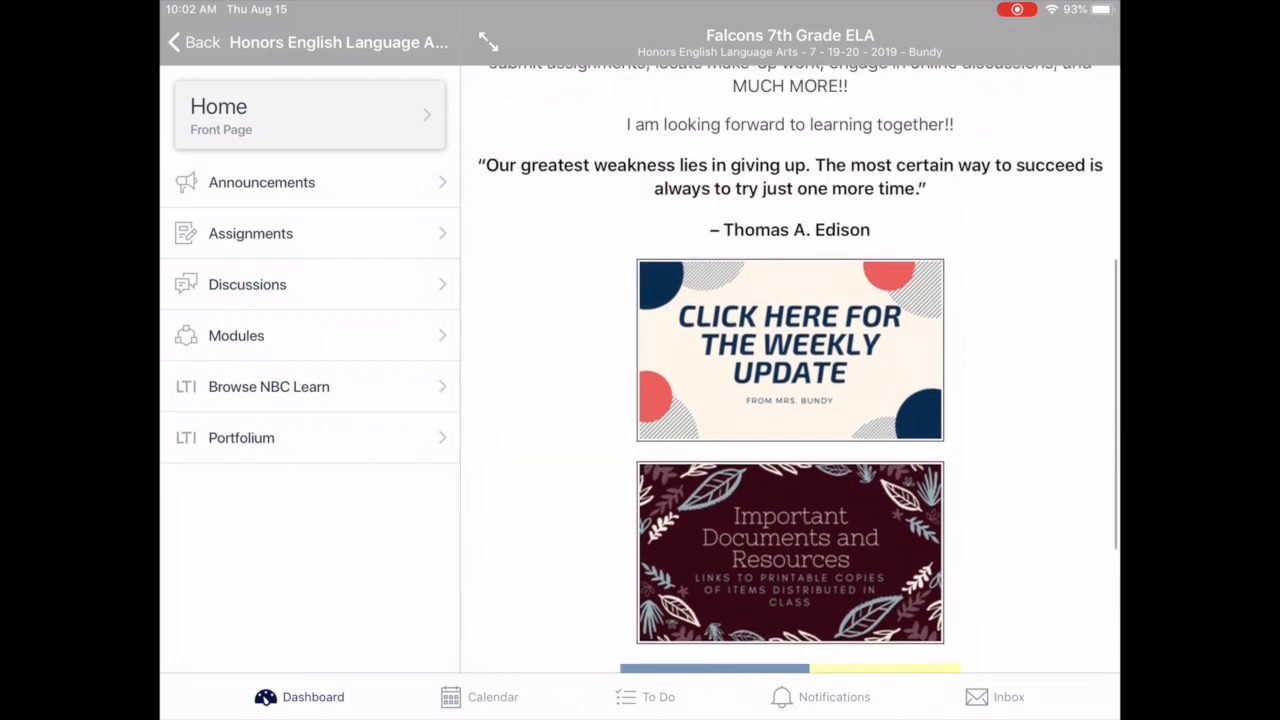
{"action": "left_click", "coordinate": [788, 348]}
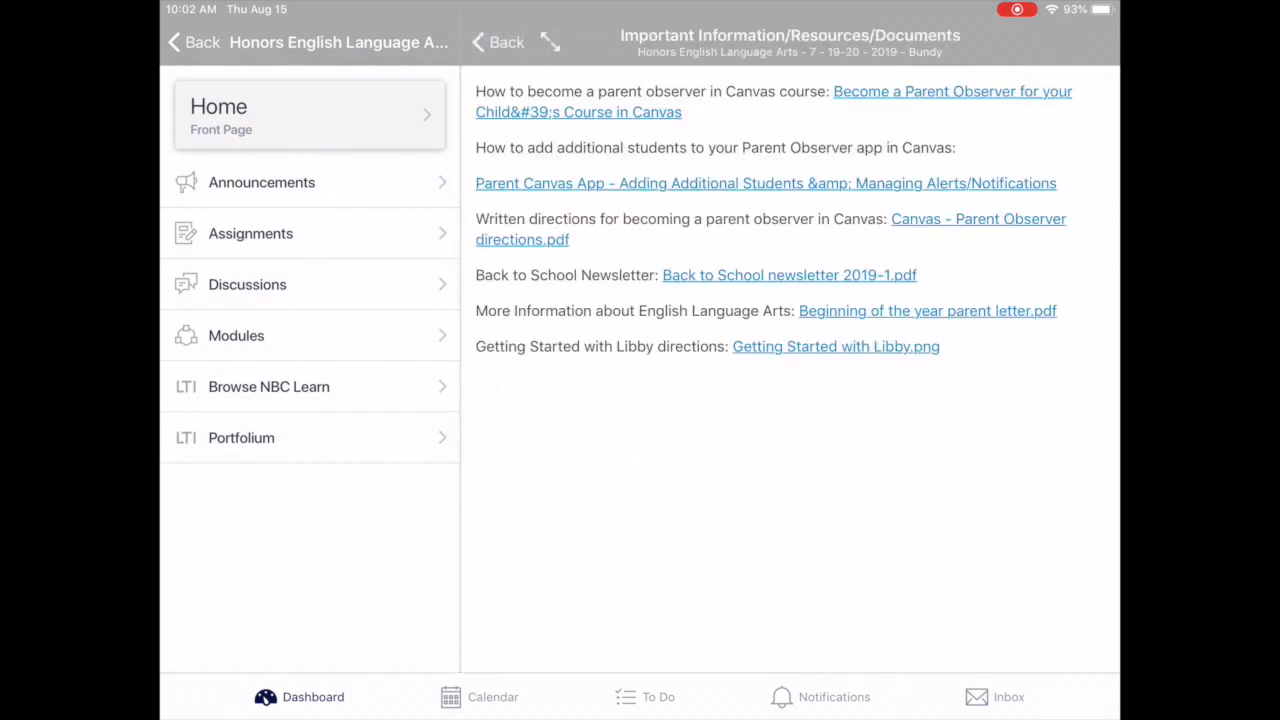
{"action": "left_click", "coordinate": [496, 42]}
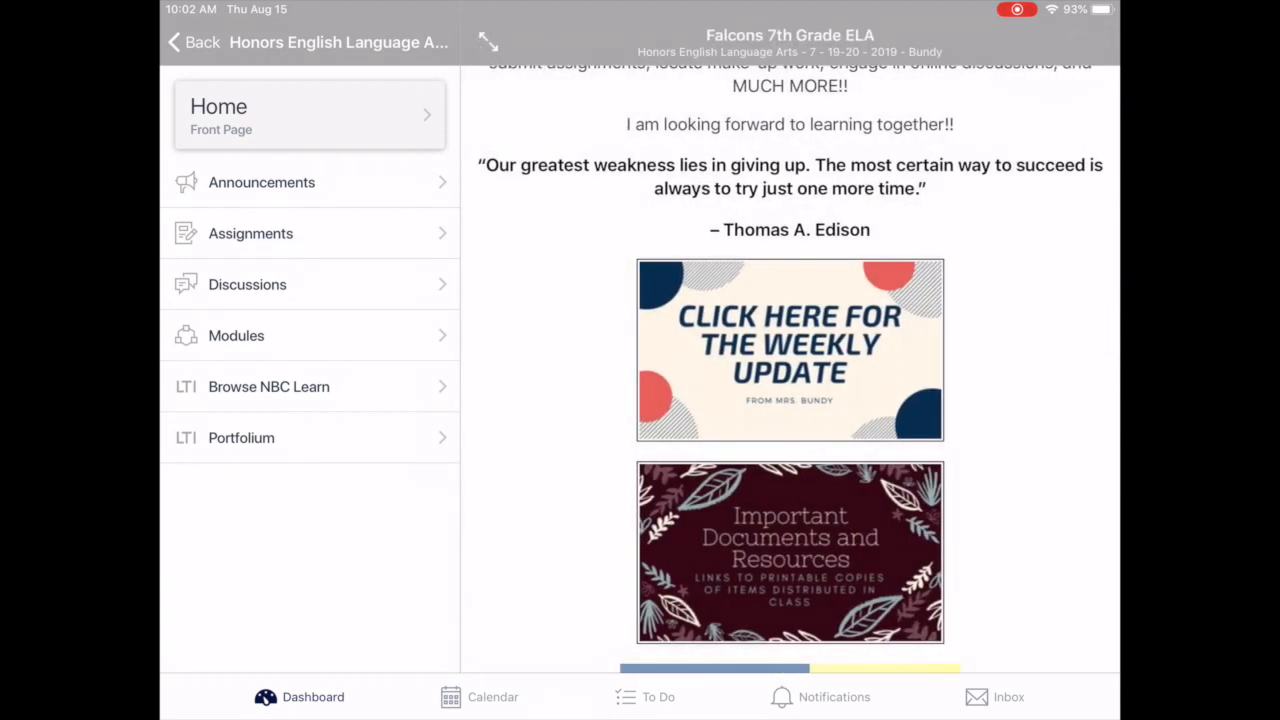
Step: Read the Week of August 14 - August 16 announcement, then view the locked Weekly Vocabulary Log assignment
{"action": "left_click", "coordinate": [260, 182]}
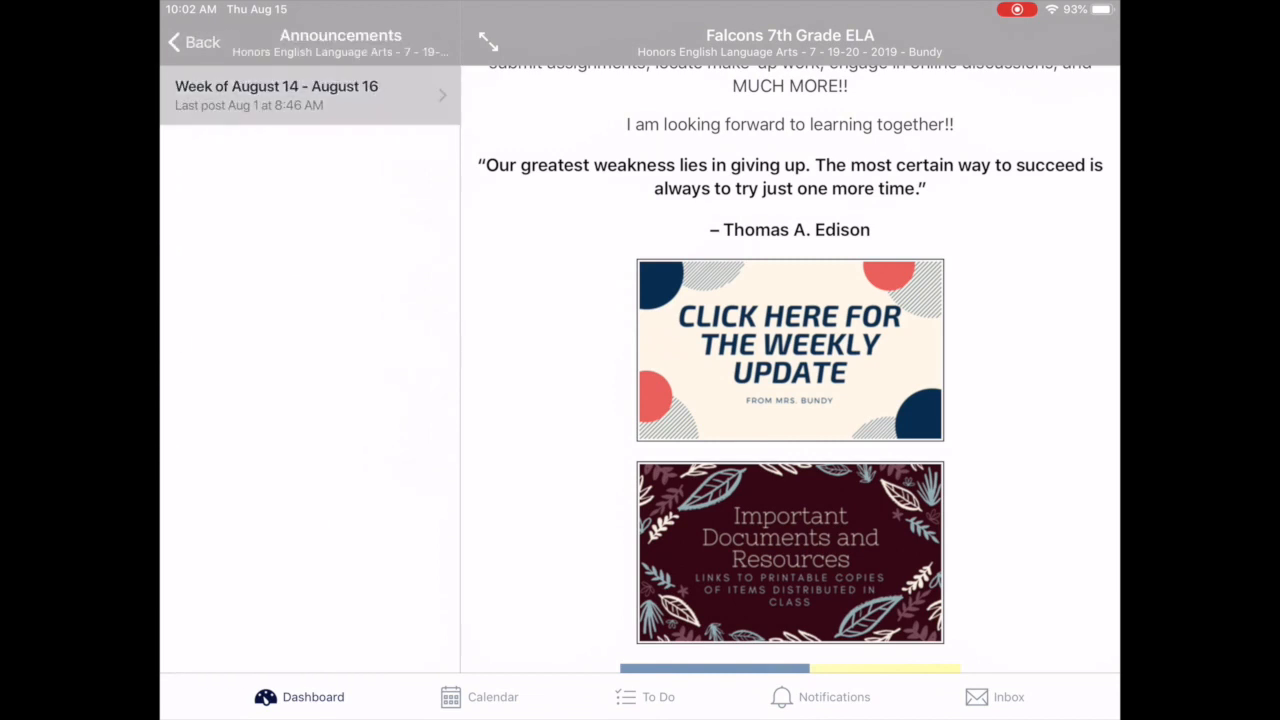
{"action": "left_click", "coordinate": [308, 94]}
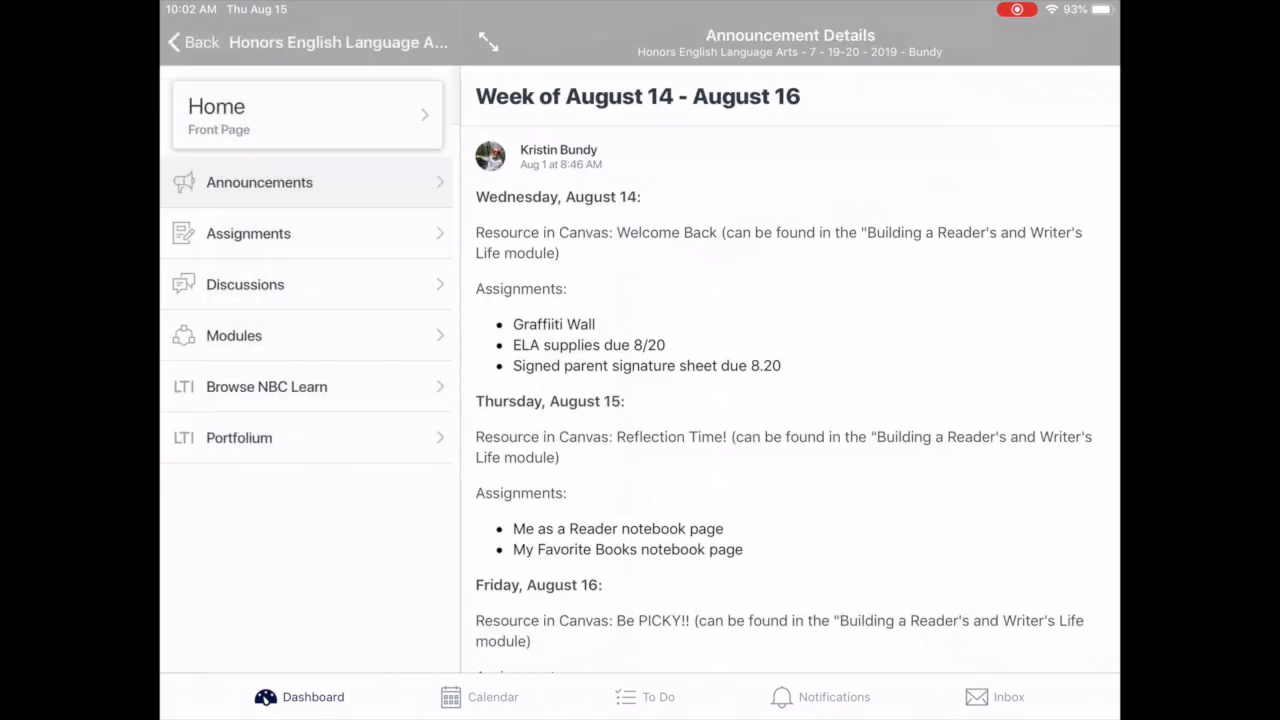
{"action": "left_click", "coordinate": [192, 42]}
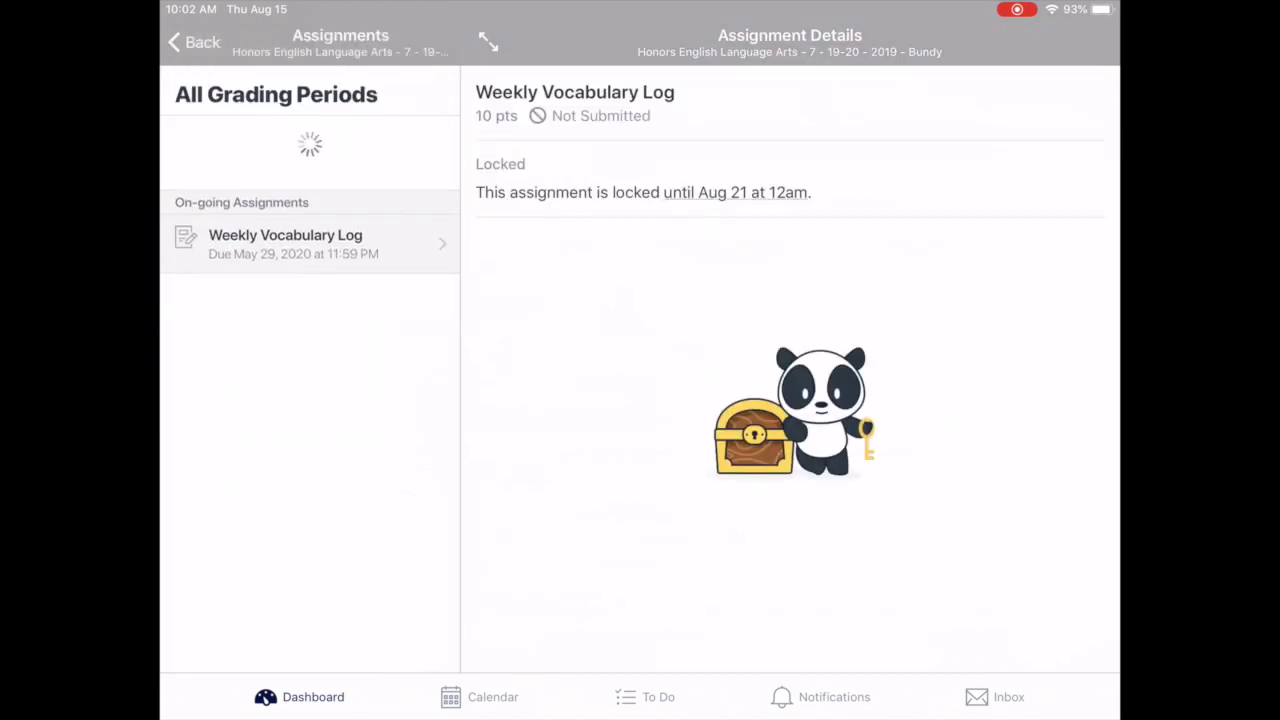
Step: Check the course Discussions (none found) and return to the course navigation list
{"action": "left_click", "coordinate": [196, 42]}
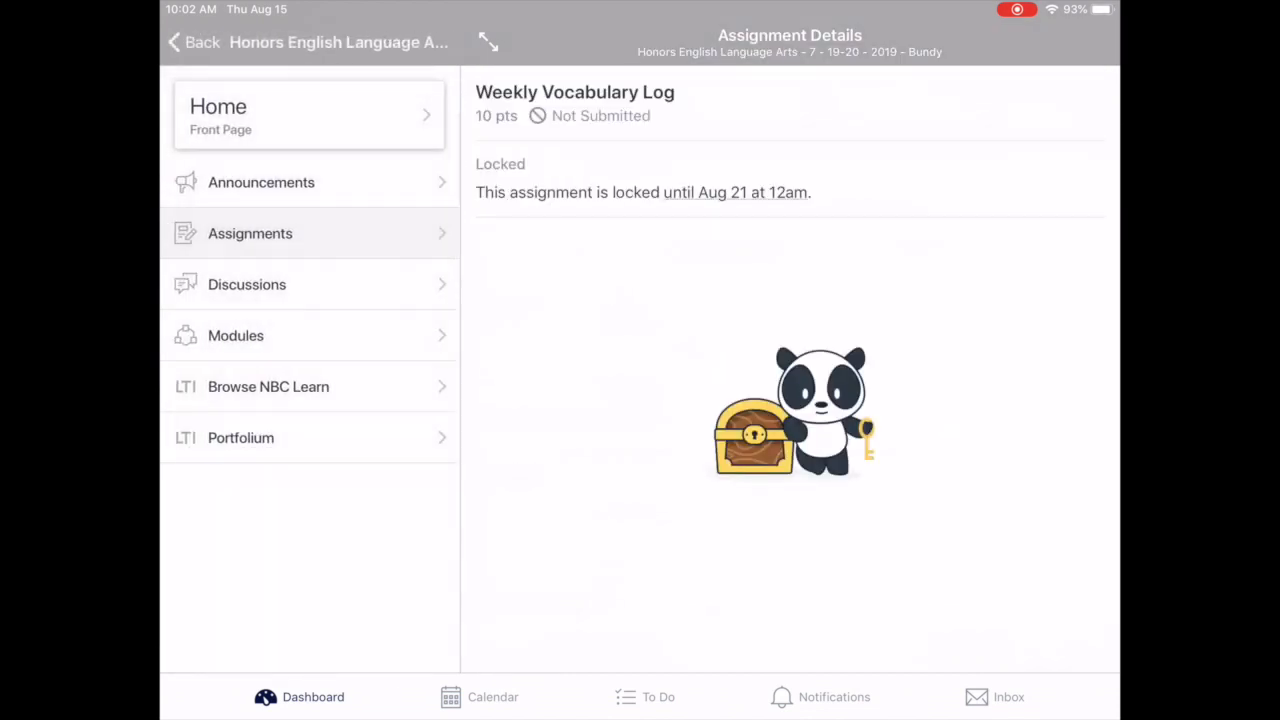
{"action": "left_click", "coordinate": [248, 284]}
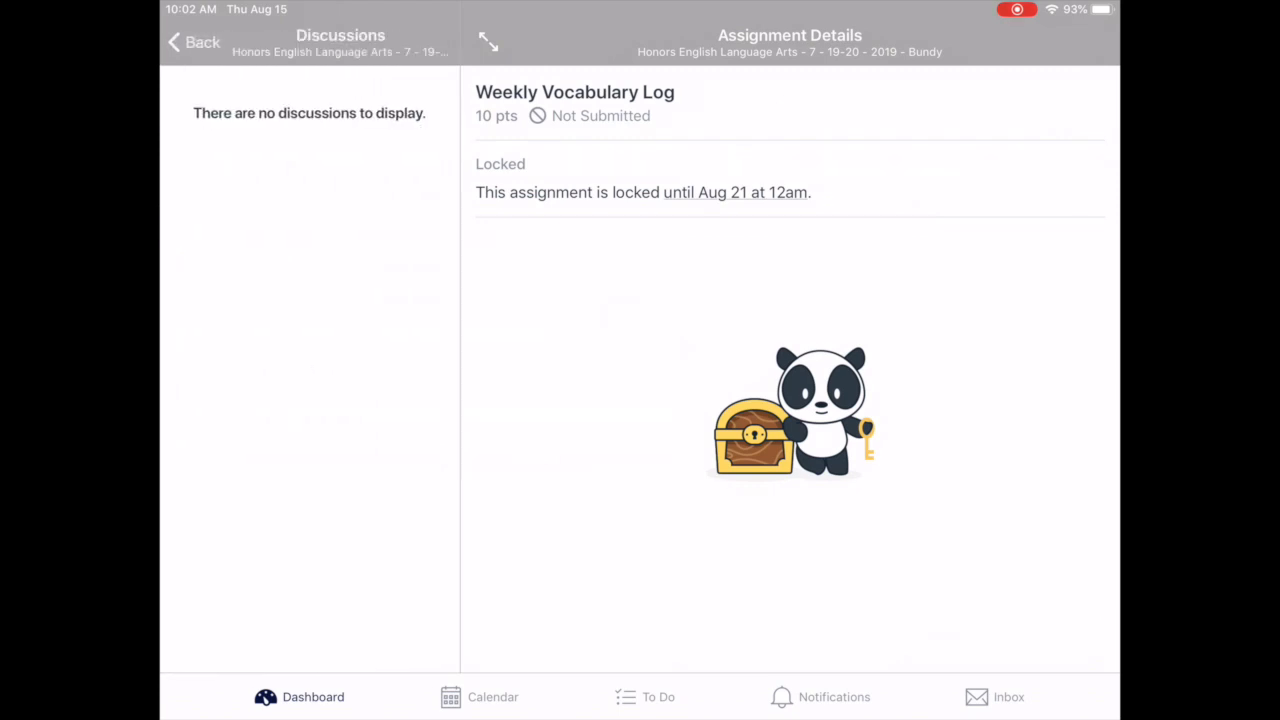
{"action": "left_click", "coordinate": [196, 42]}
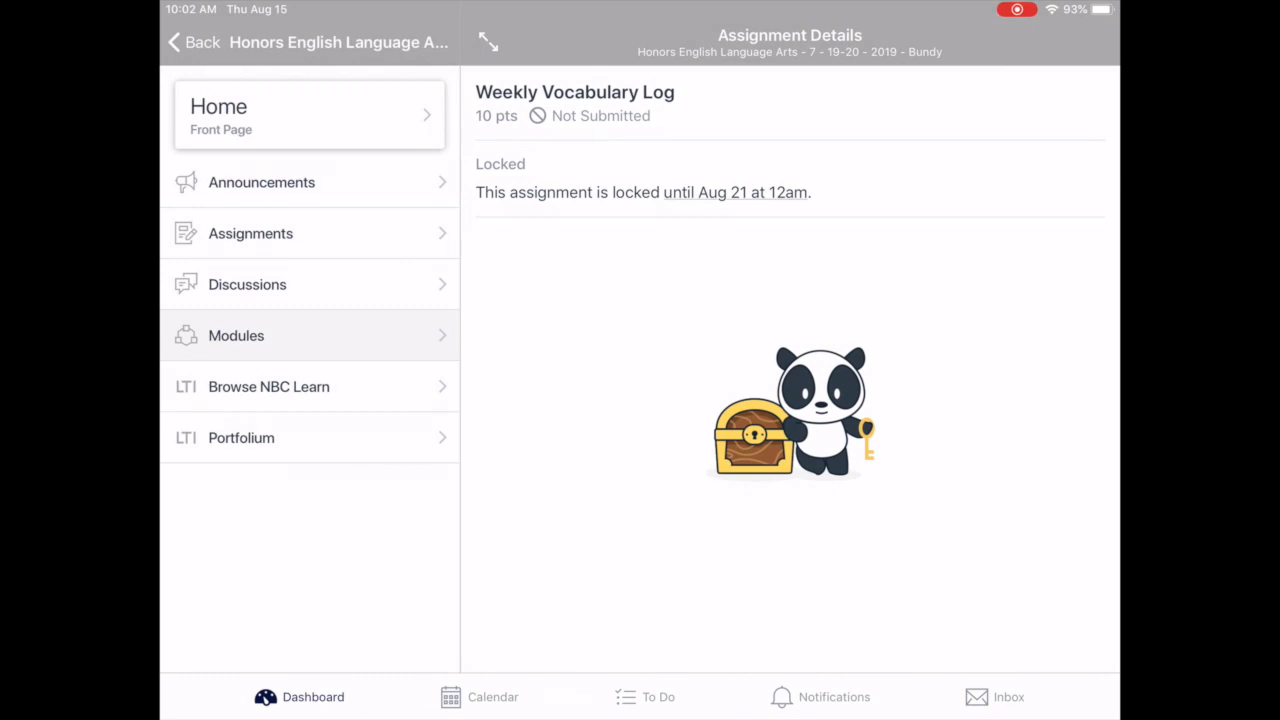
Step: View the Building a Reader's and Writer's Life module's PDF items, then return to the Dashboard
{"action": "left_click", "coordinate": [236, 336]}
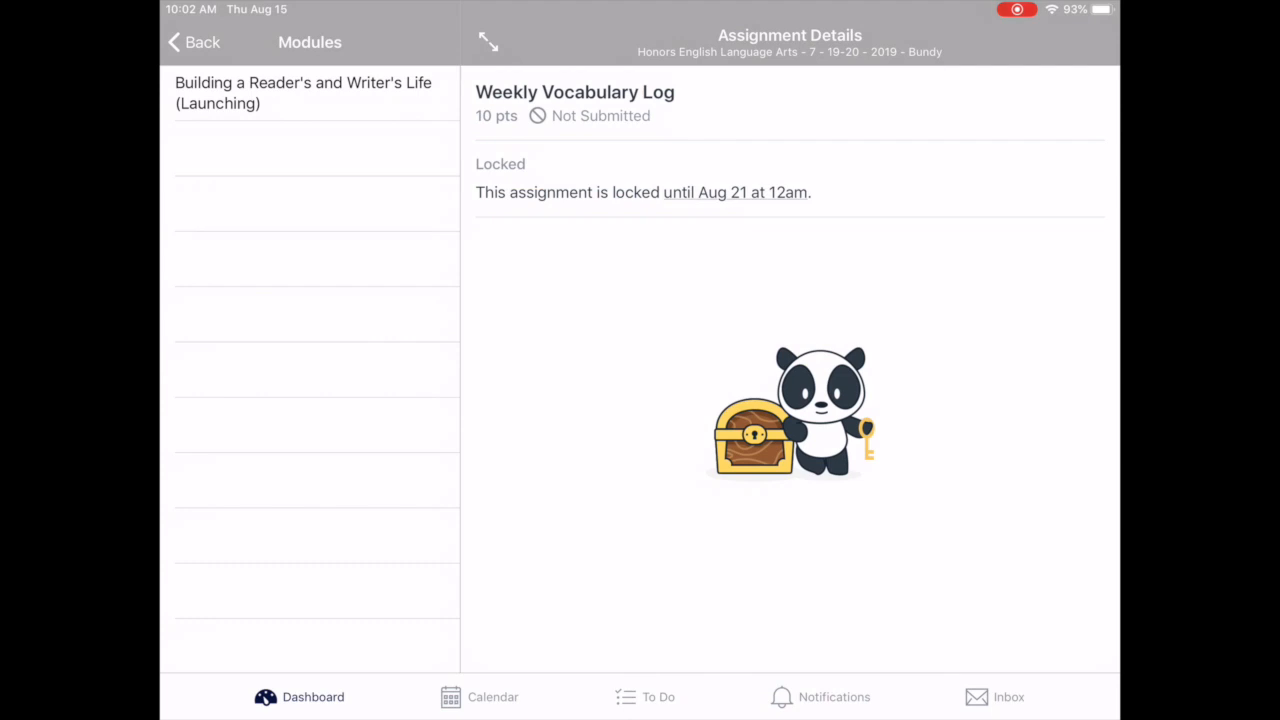
{"action": "left_click", "coordinate": [304, 92]}
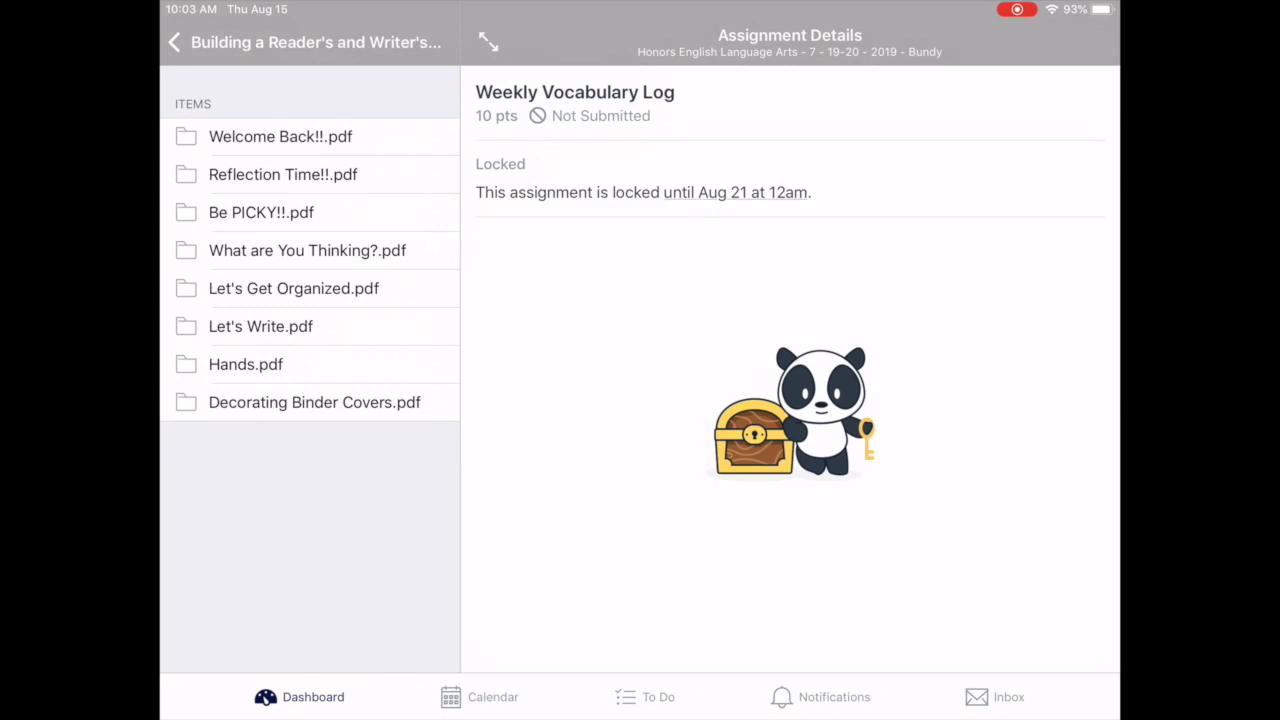
{"action": "left_click", "coordinate": [300, 696]}
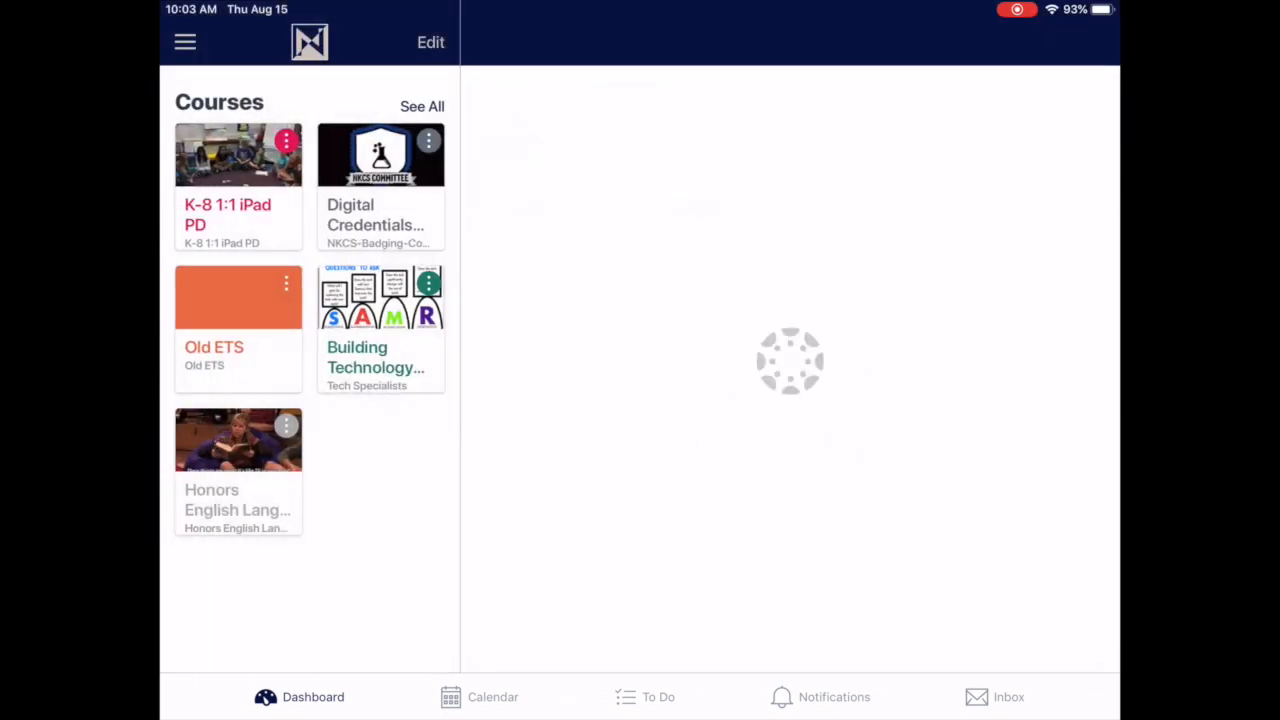
{"action": "left_click", "coordinate": [658, 696]}
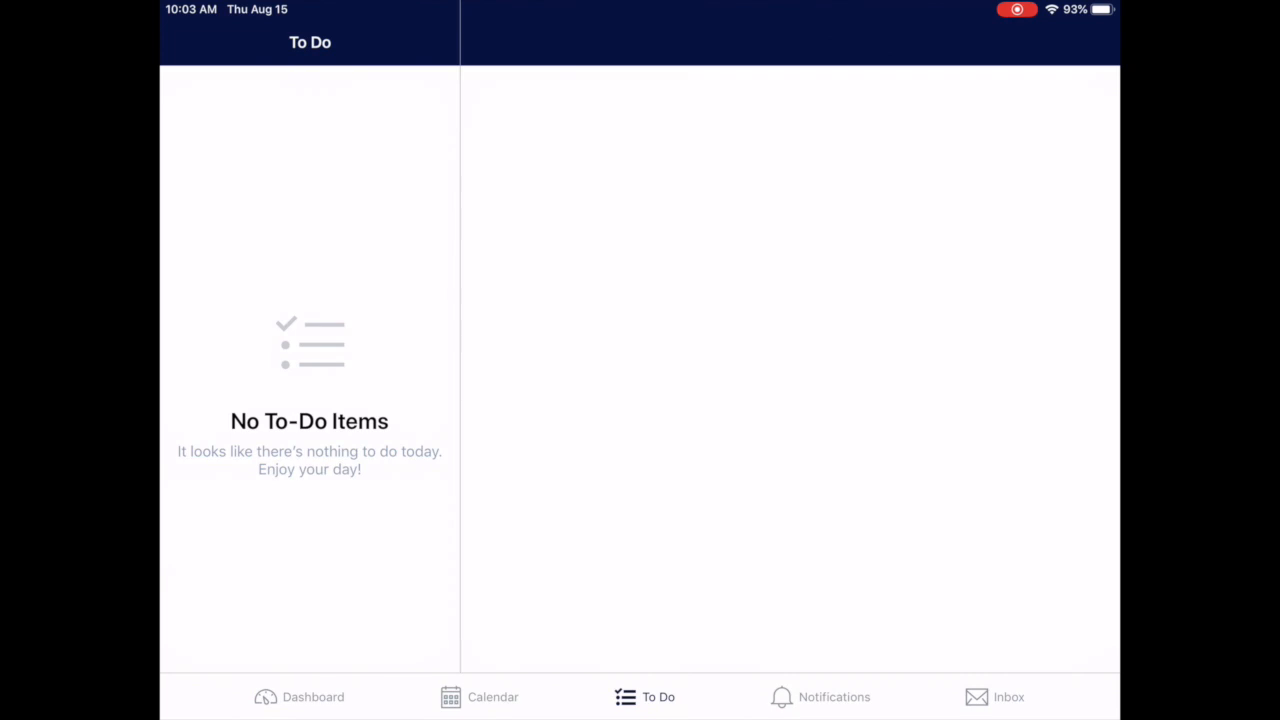
{"action": "left_click", "coordinate": [1008, 696]}
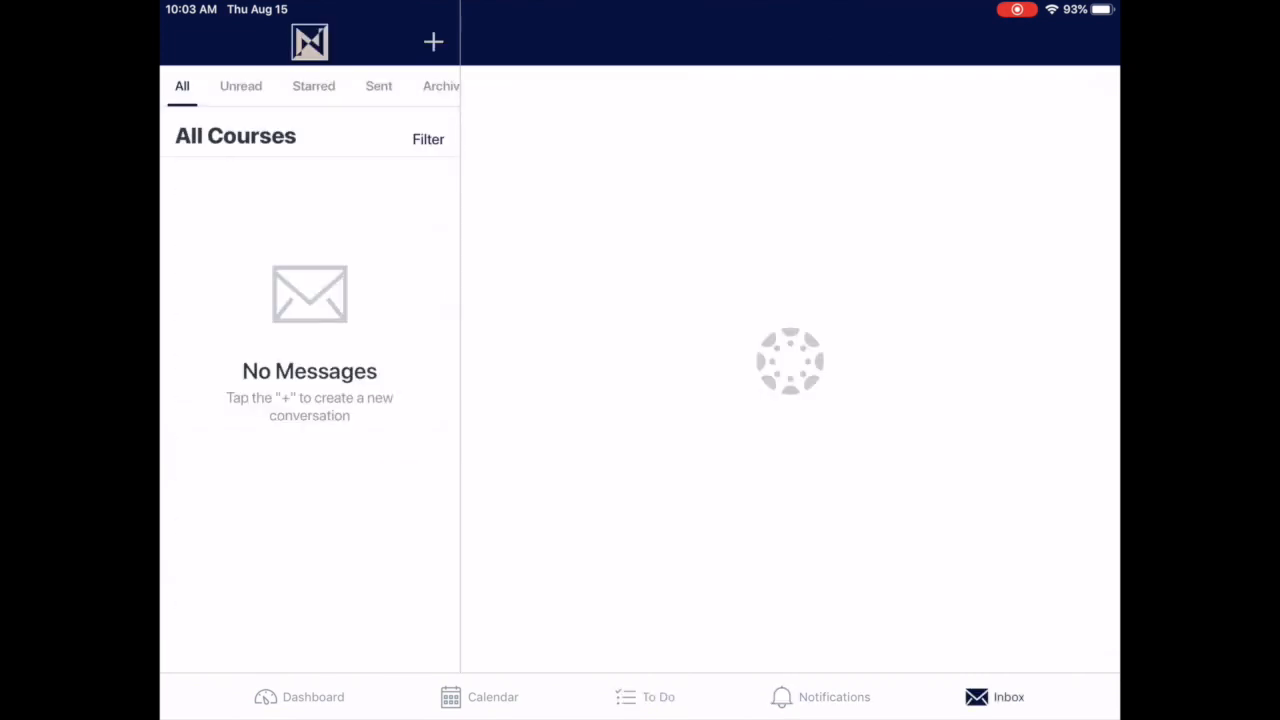
{"action": "left_click", "coordinate": [312, 696]}
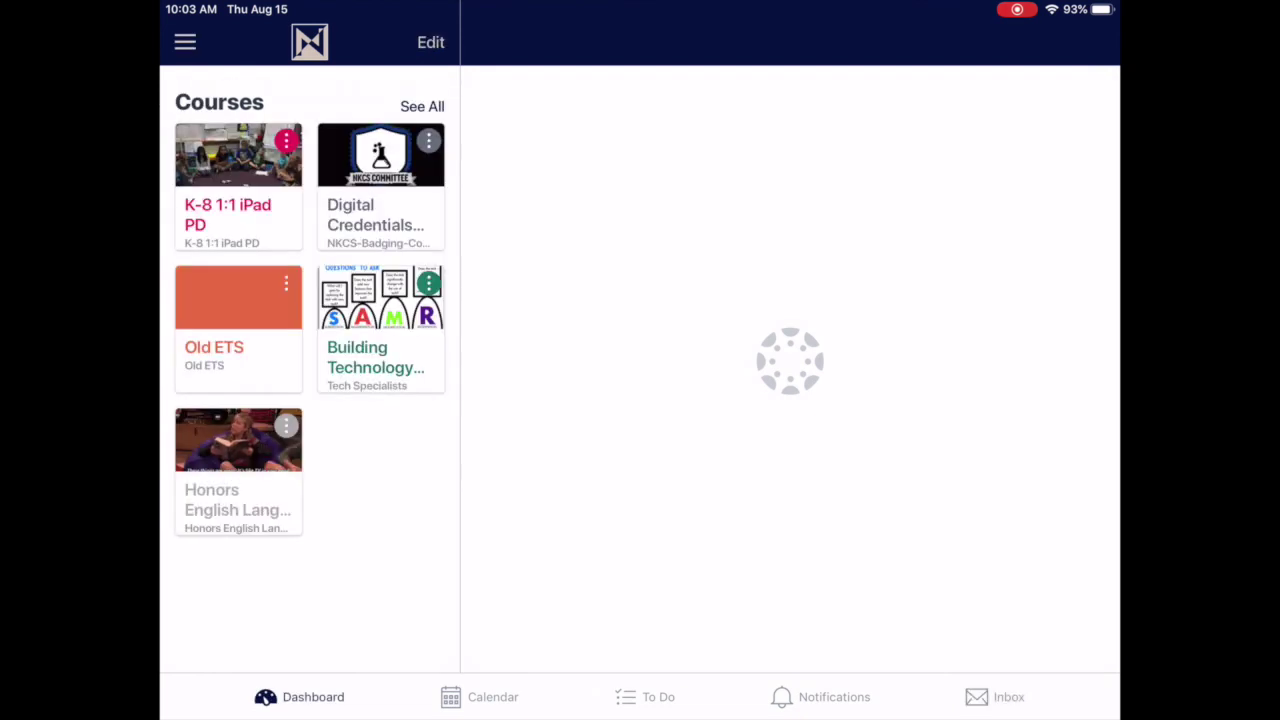